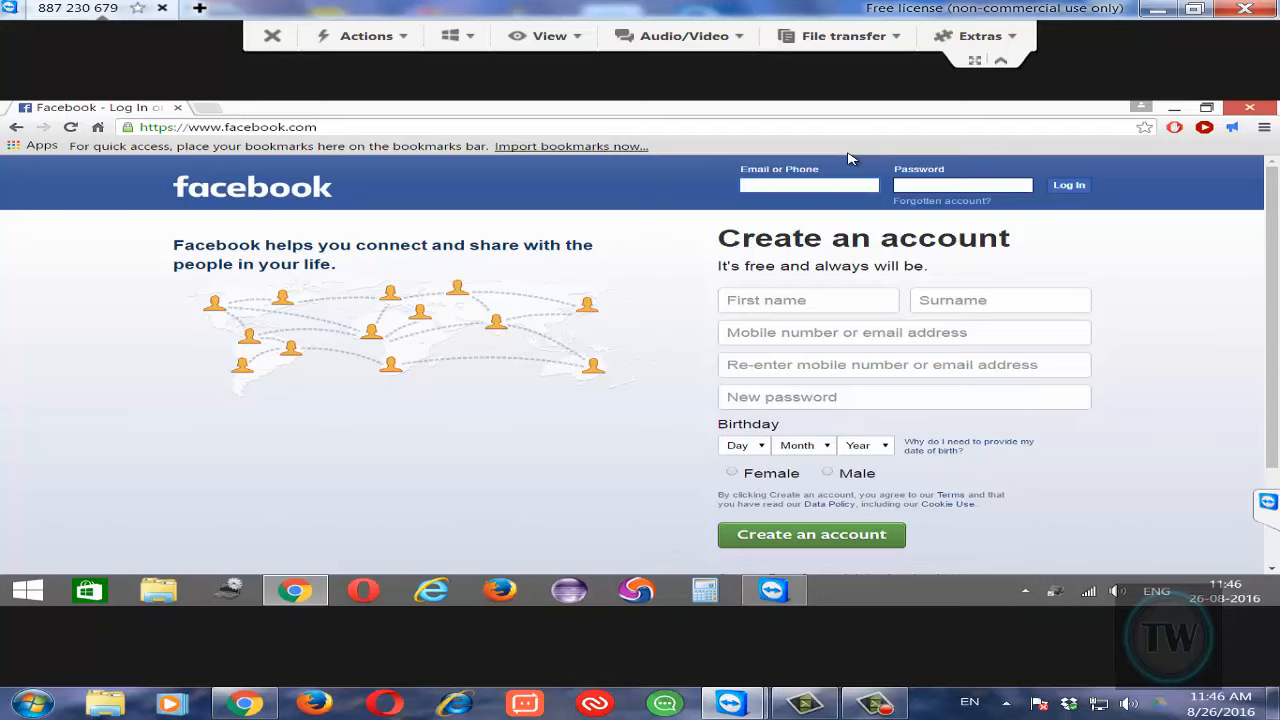
# - Broadcast the Facebook login page URL from the remote Chrome via the Tone toolbar icon
pyautogui.click(808, 184)
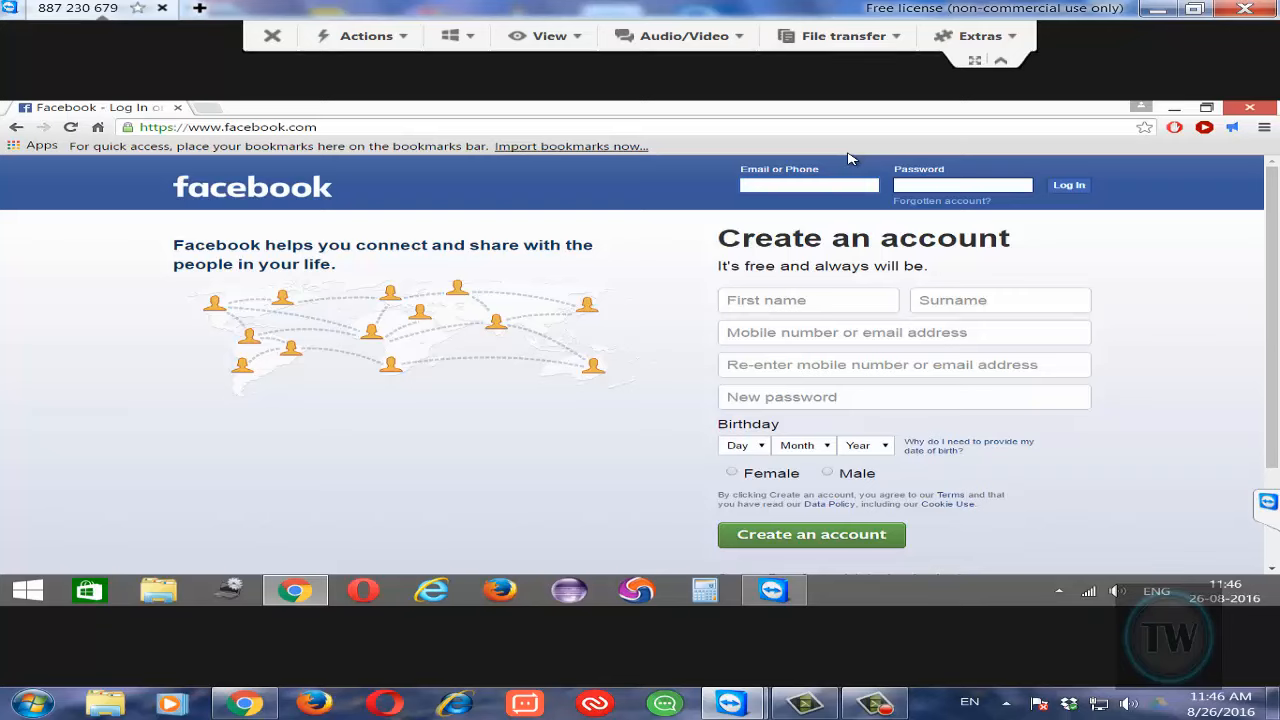
pyautogui.moveTo(534, 252)
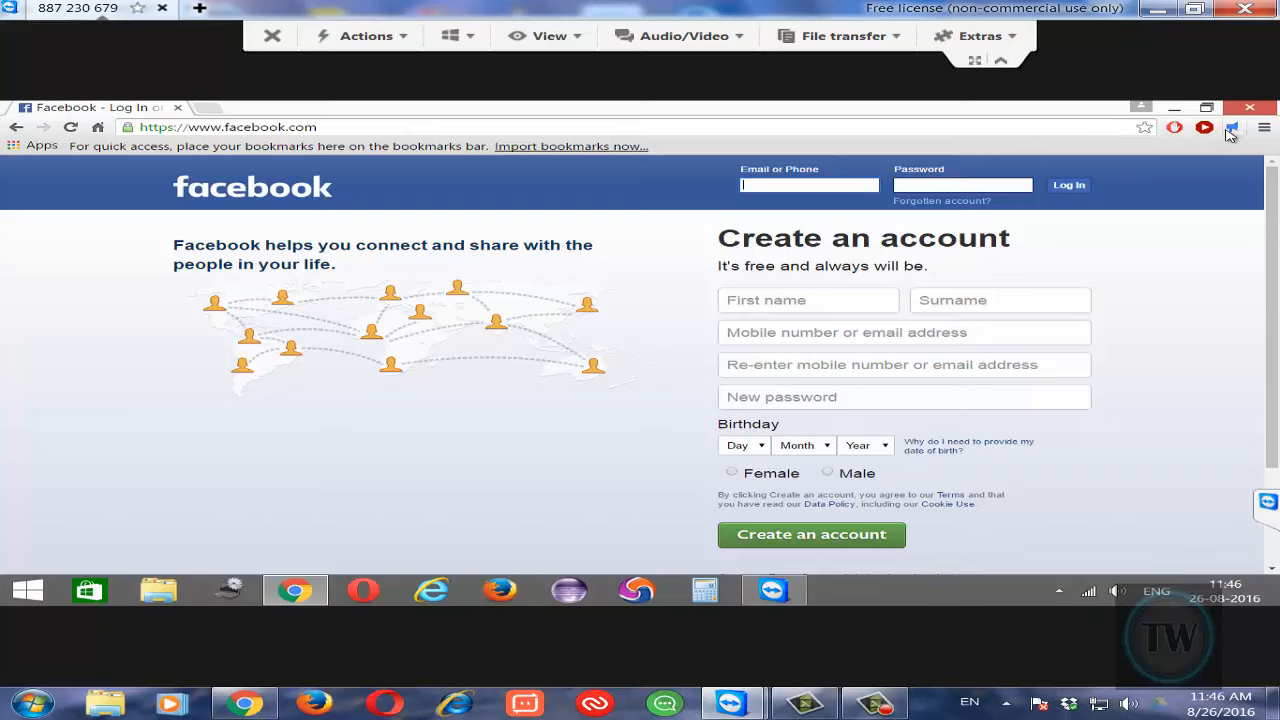
pyautogui.moveTo(1232, 128)
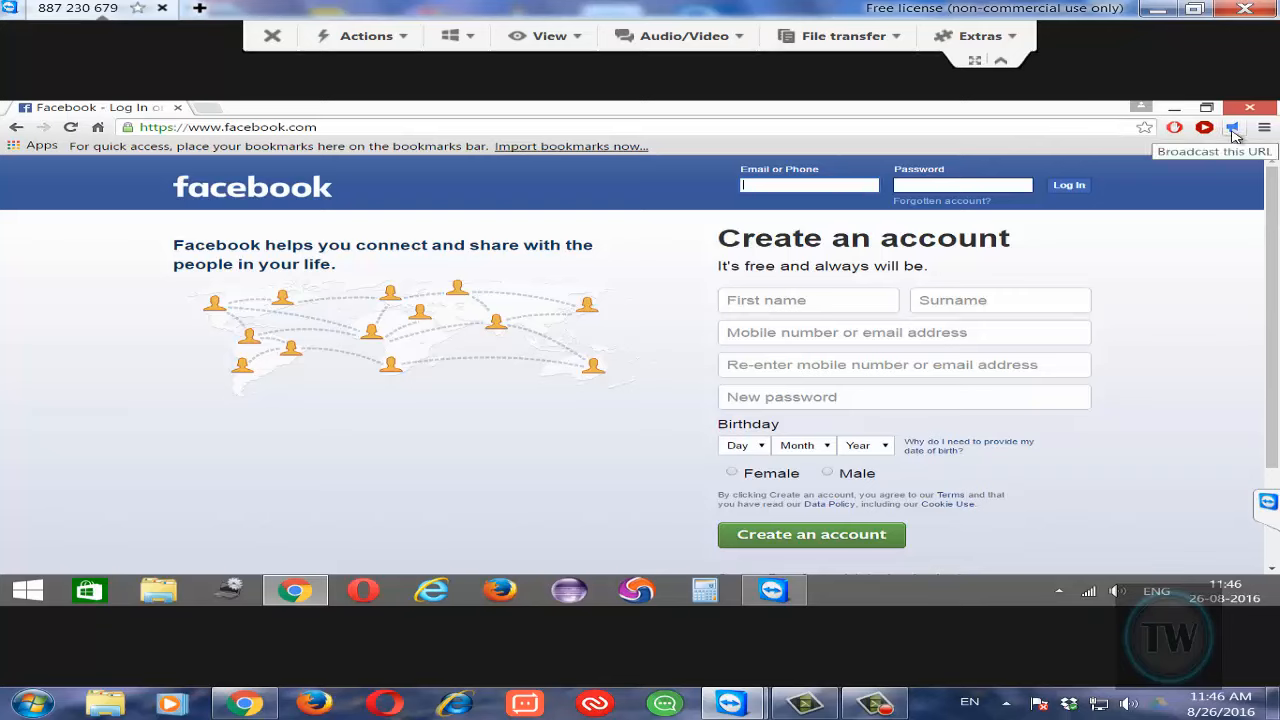
pyautogui.moveTo(1116, 170)
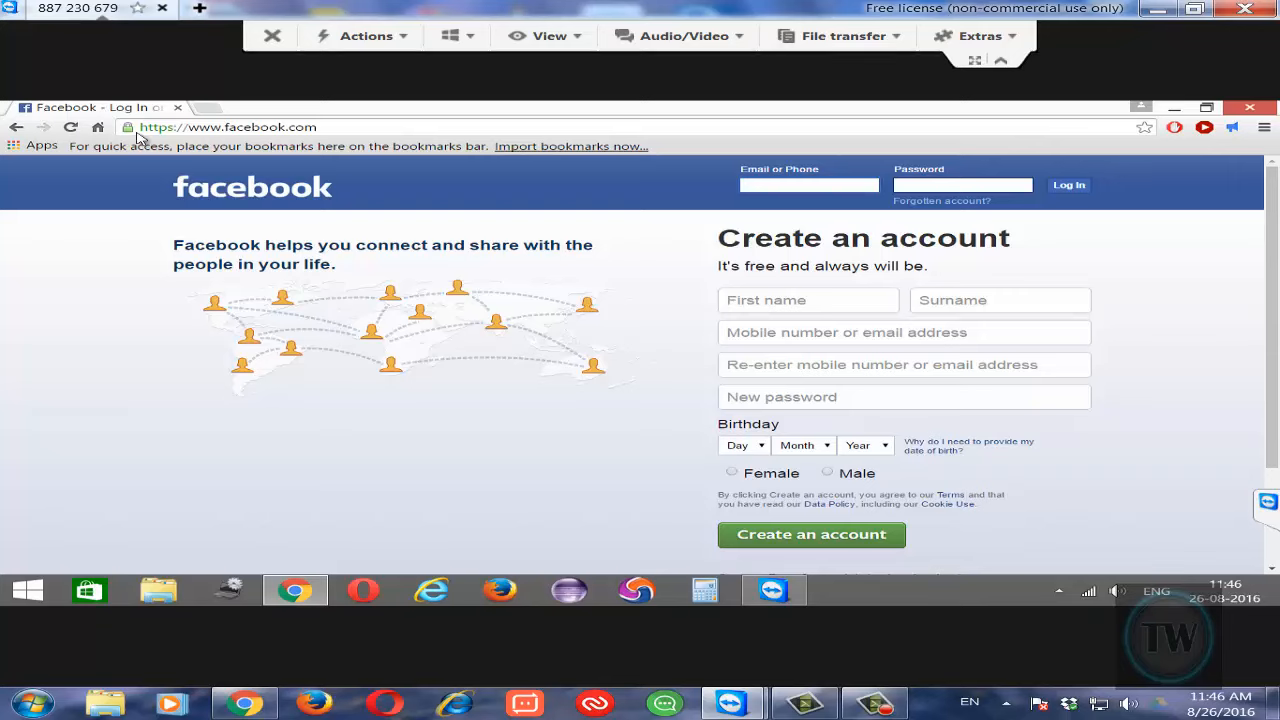
pyautogui.moveTo(696, 616)
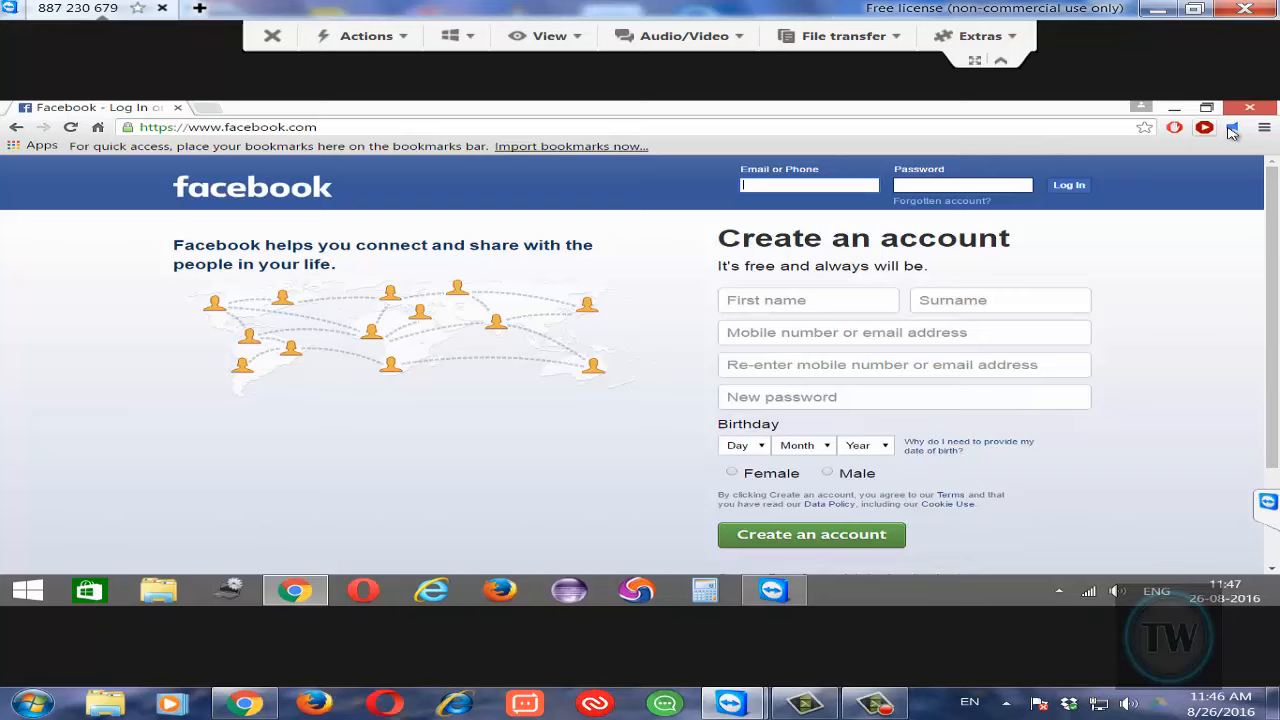
pyautogui.moveTo(1232, 128)
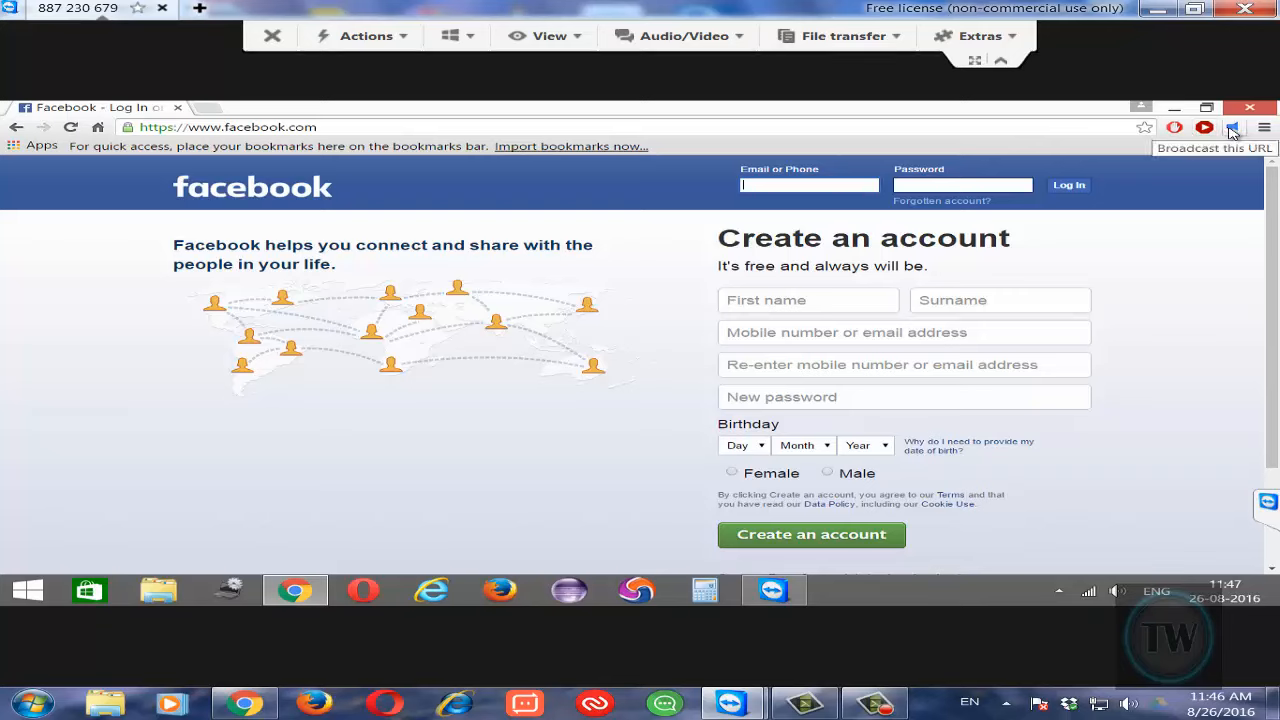
pyautogui.moveTo(1198, 196)
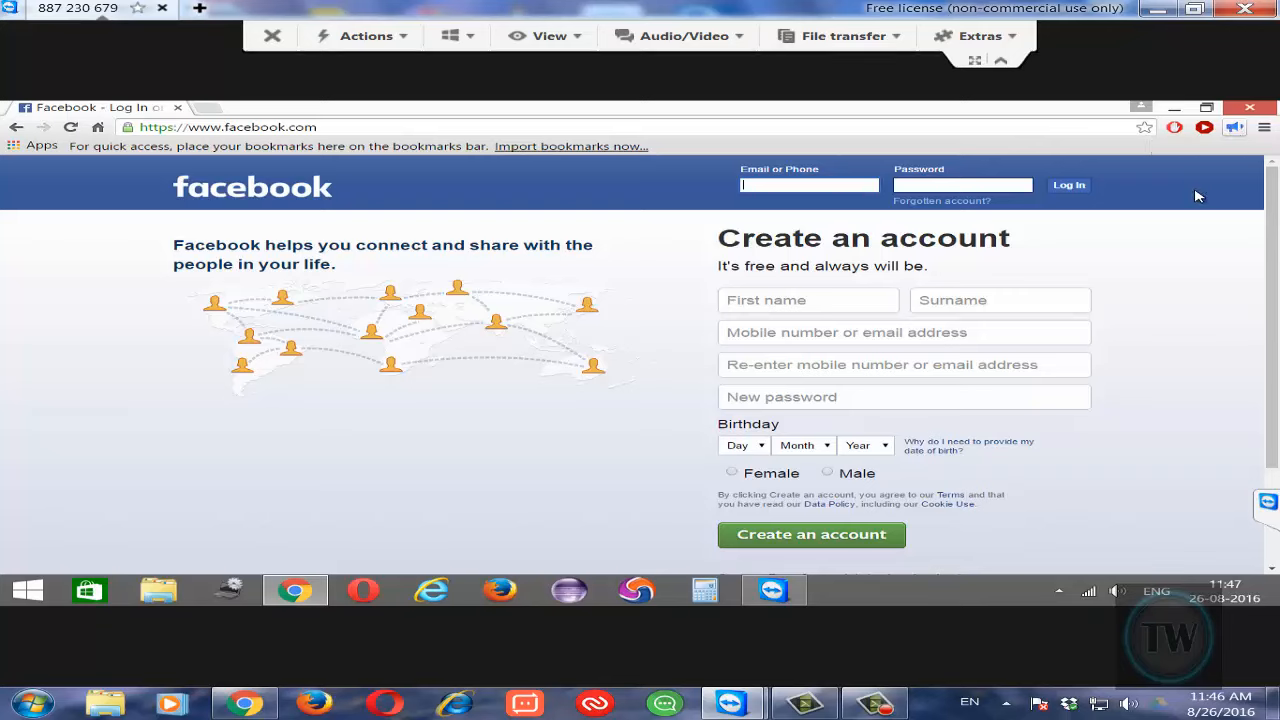
pyautogui.moveTo(1164, 198)
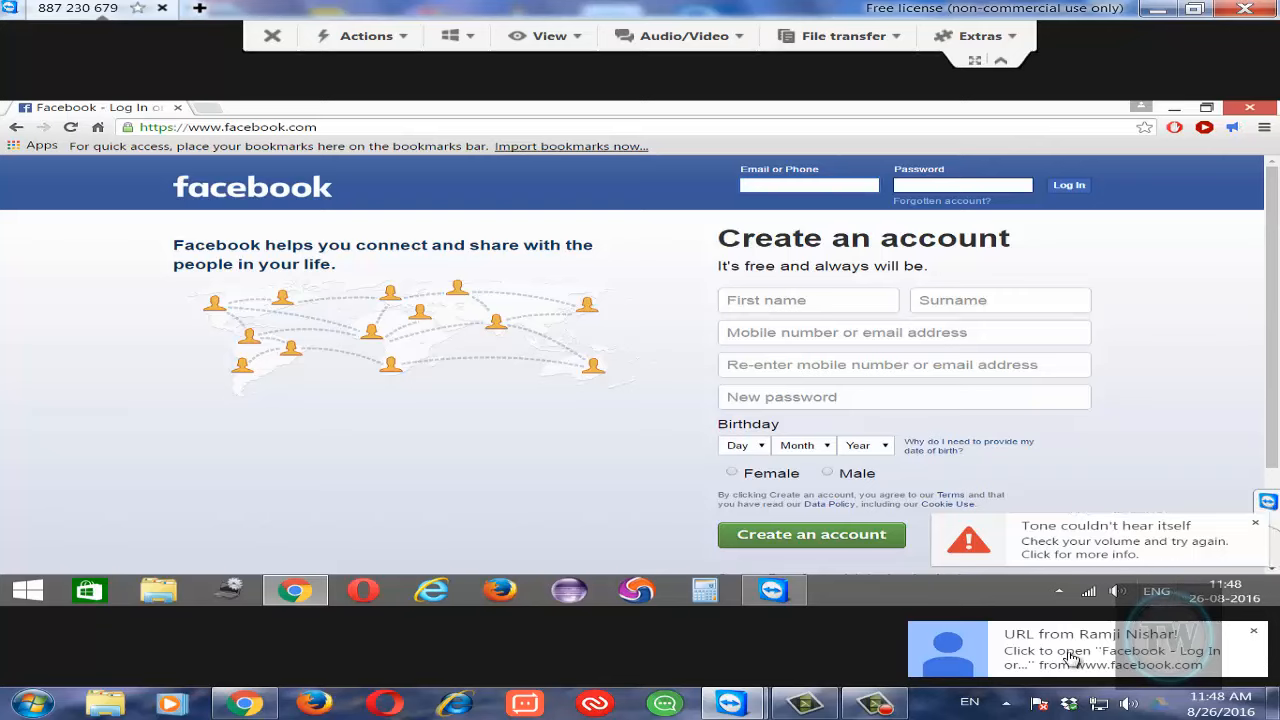
# - Dismiss the 'Tone couldn't hear itself' warning and open the received Facebook link locally
pyautogui.click(808, 184)
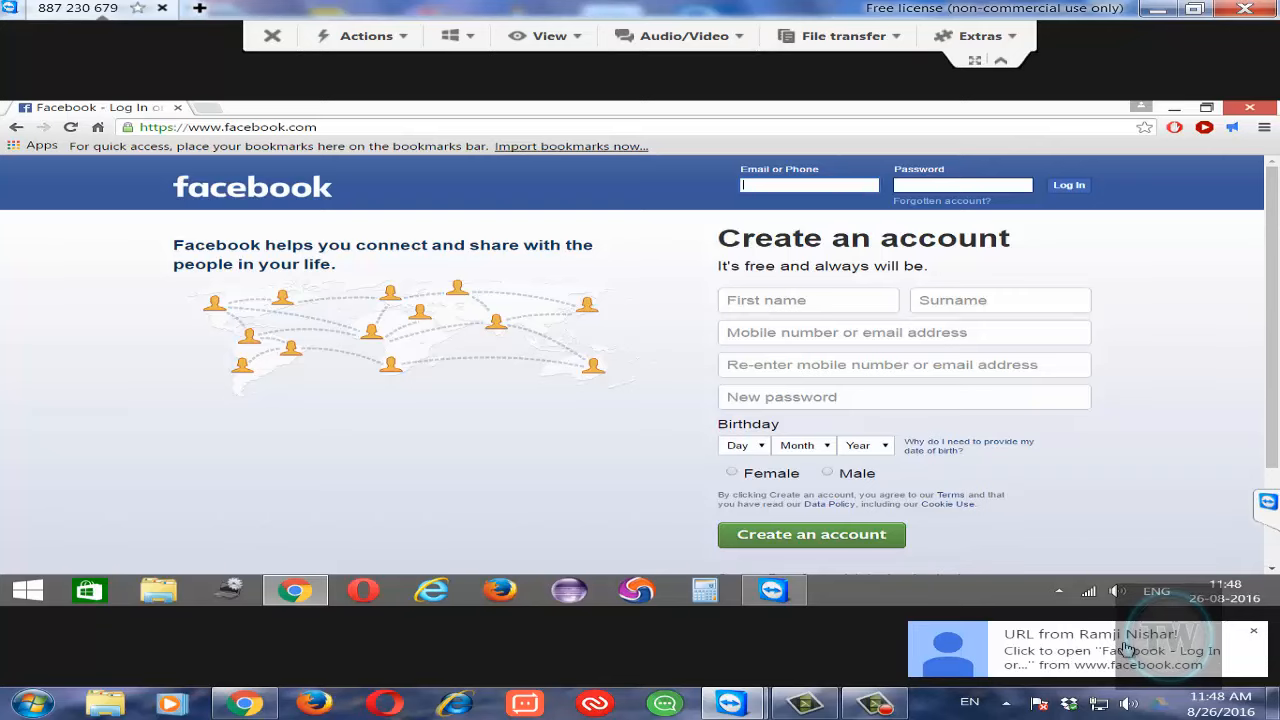
pyautogui.moveTo(1104, 658)
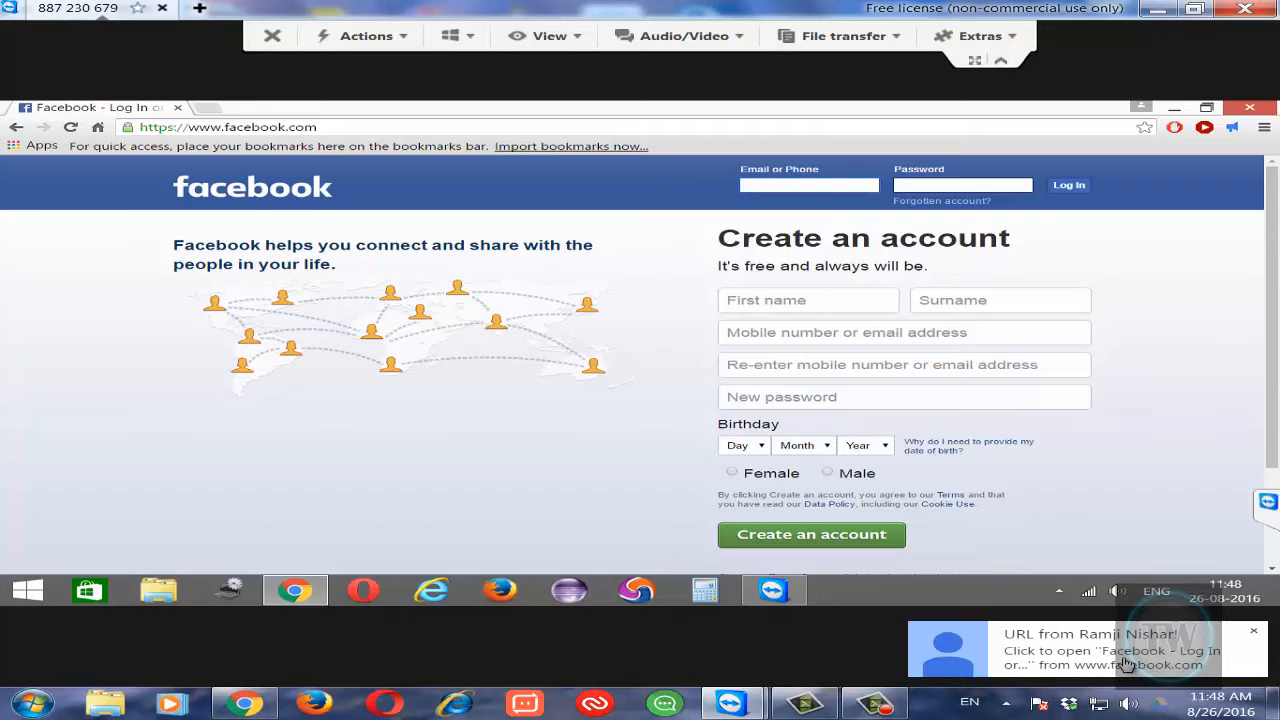
pyautogui.click(1110, 648)
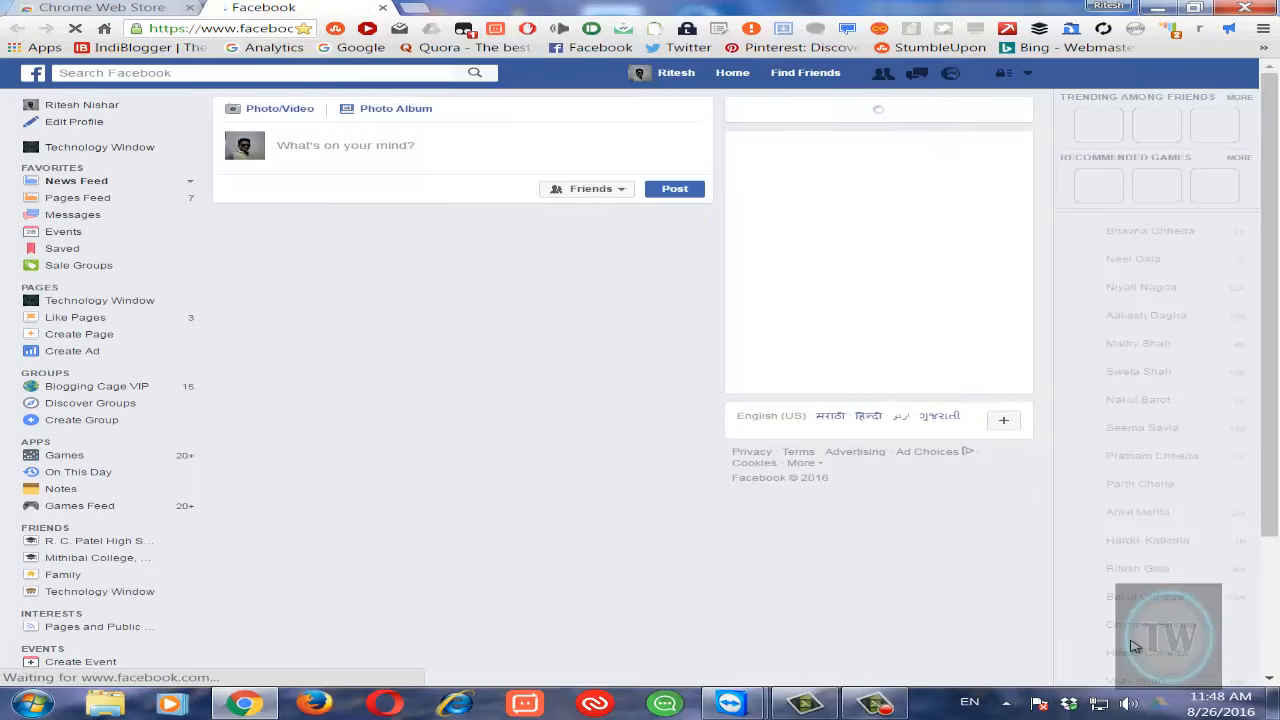